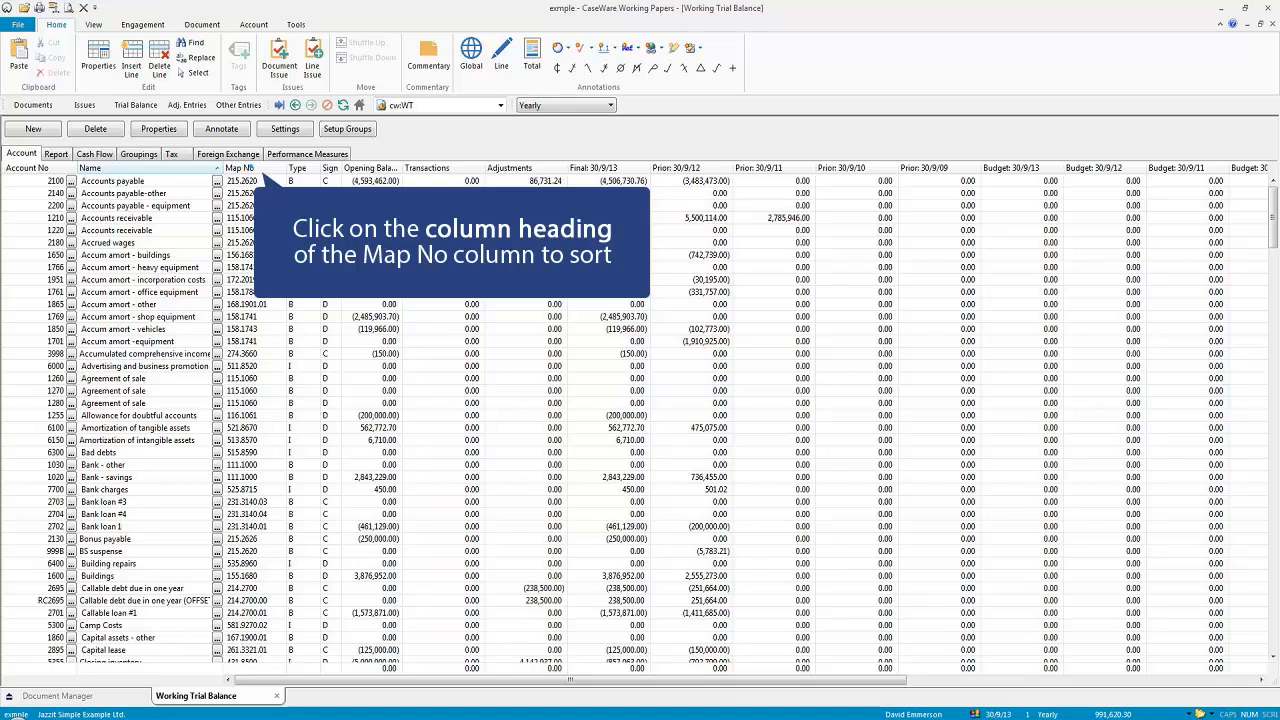
Step: Sort the Working Trial Balance accounts by the Map No column
{"action": "left_click", "coordinate": [240, 168]}
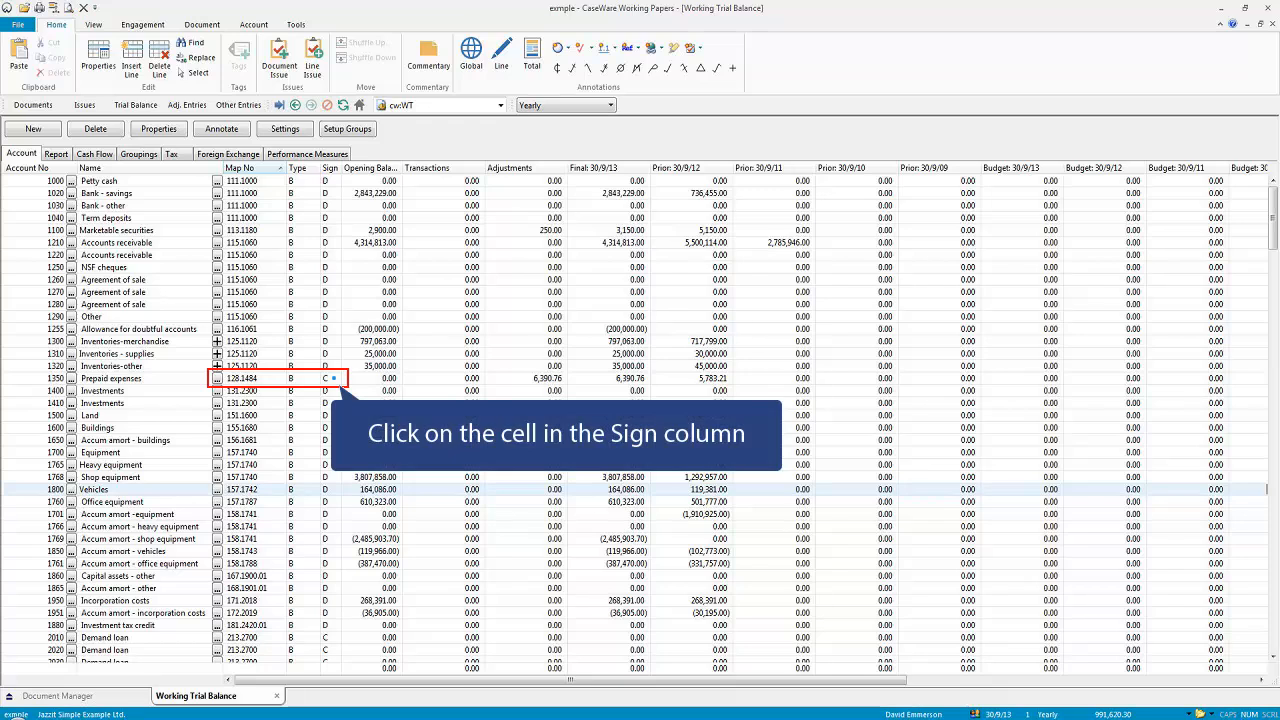
{"action": "left_click", "coordinate": [328, 378]}
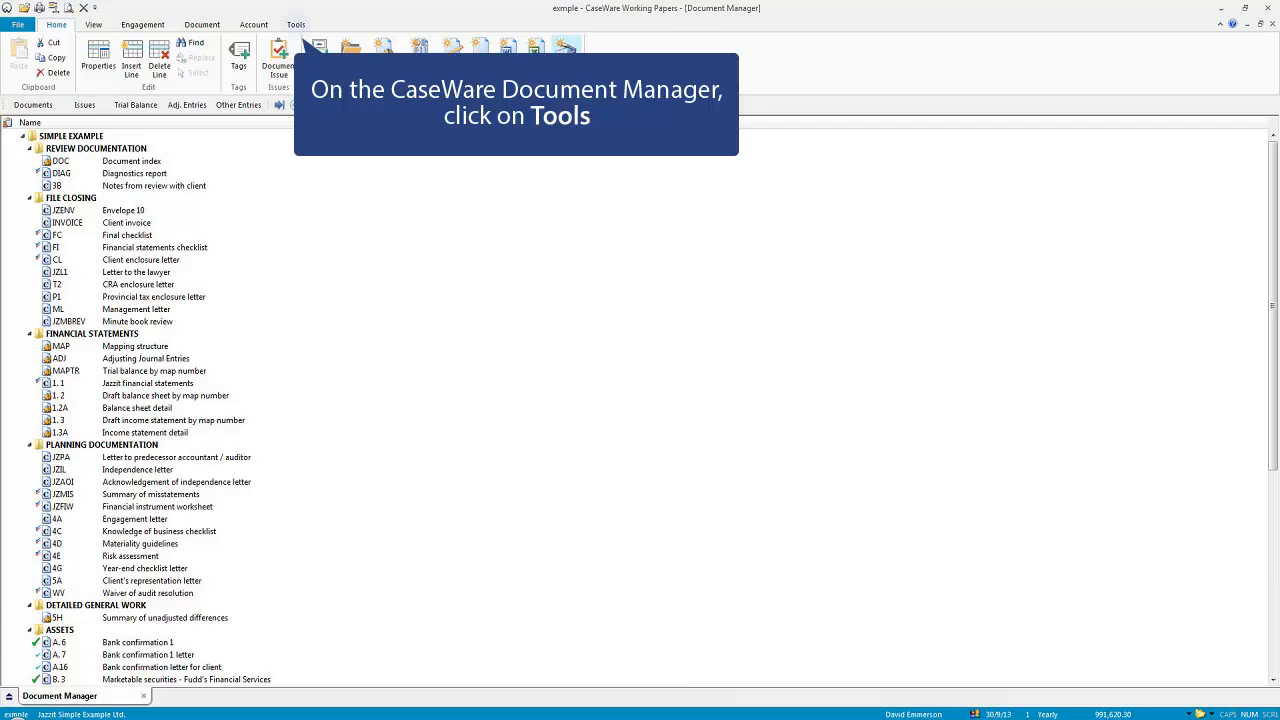
Step: Bring up the Options dialog from the Tools ribbon to reach the mapping Autofill settings
{"action": "left_click", "coordinate": [296, 24]}
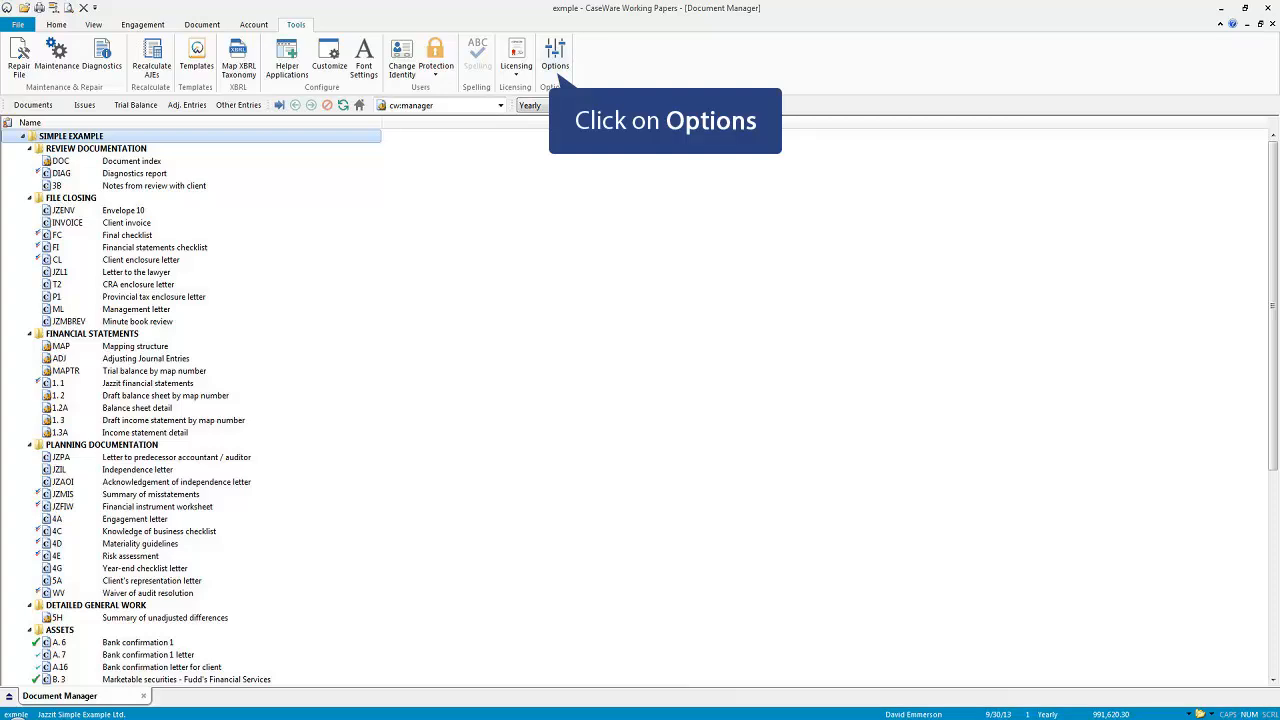
{"action": "left_click", "coordinate": [556, 56]}
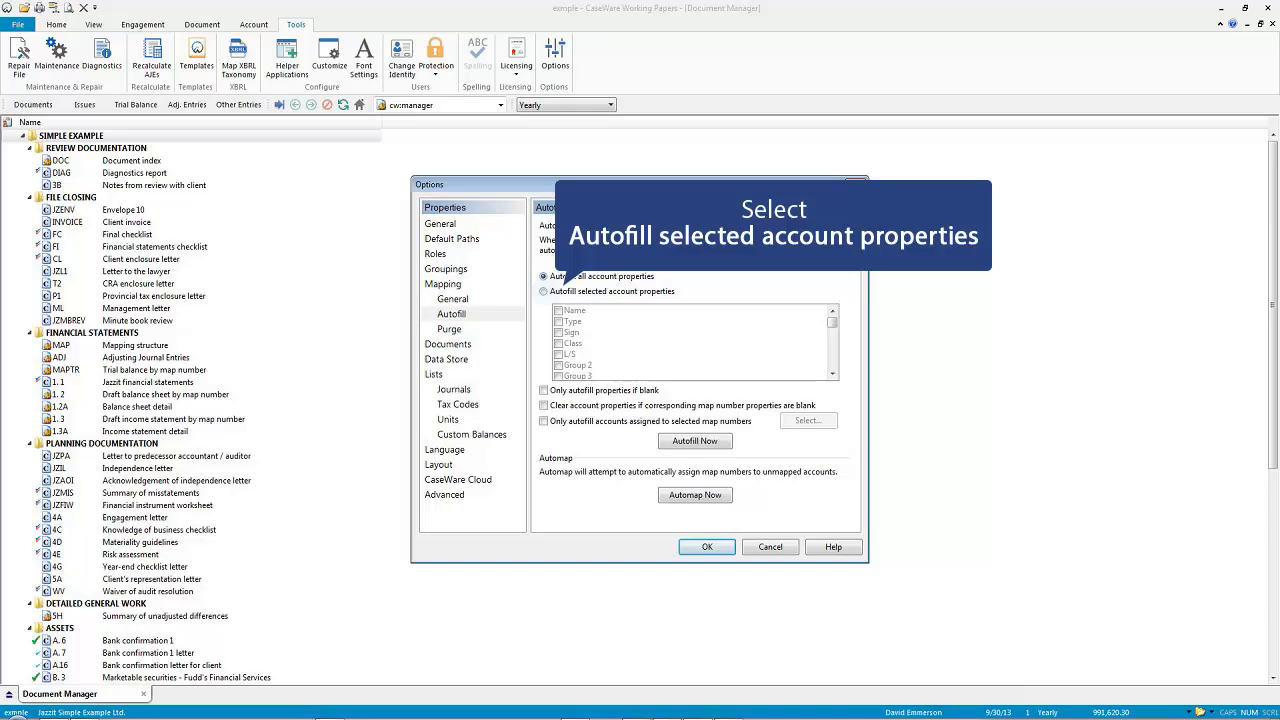
Step: Autofill only the Sign property of mapped accounts now, confirm the sync, and close Options with OK
{"action": "left_click", "coordinate": [544, 292]}
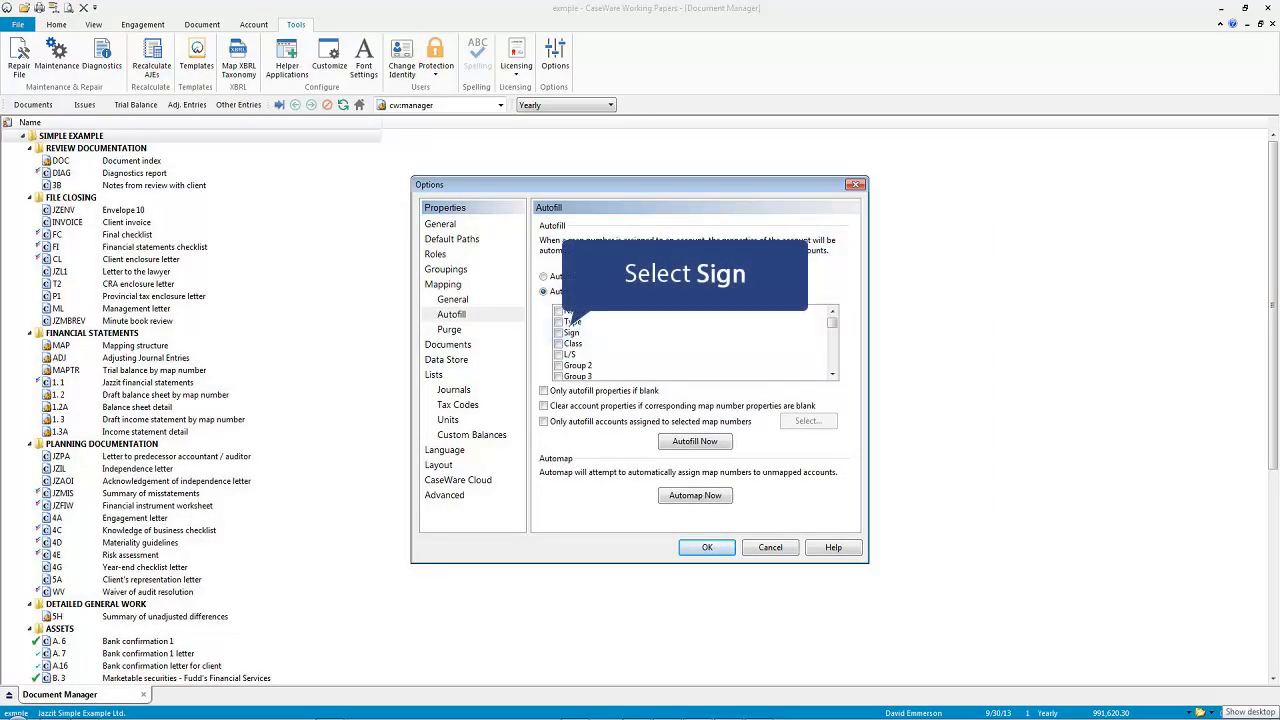
{"action": "left_click", "coordinate": [578, 326]}
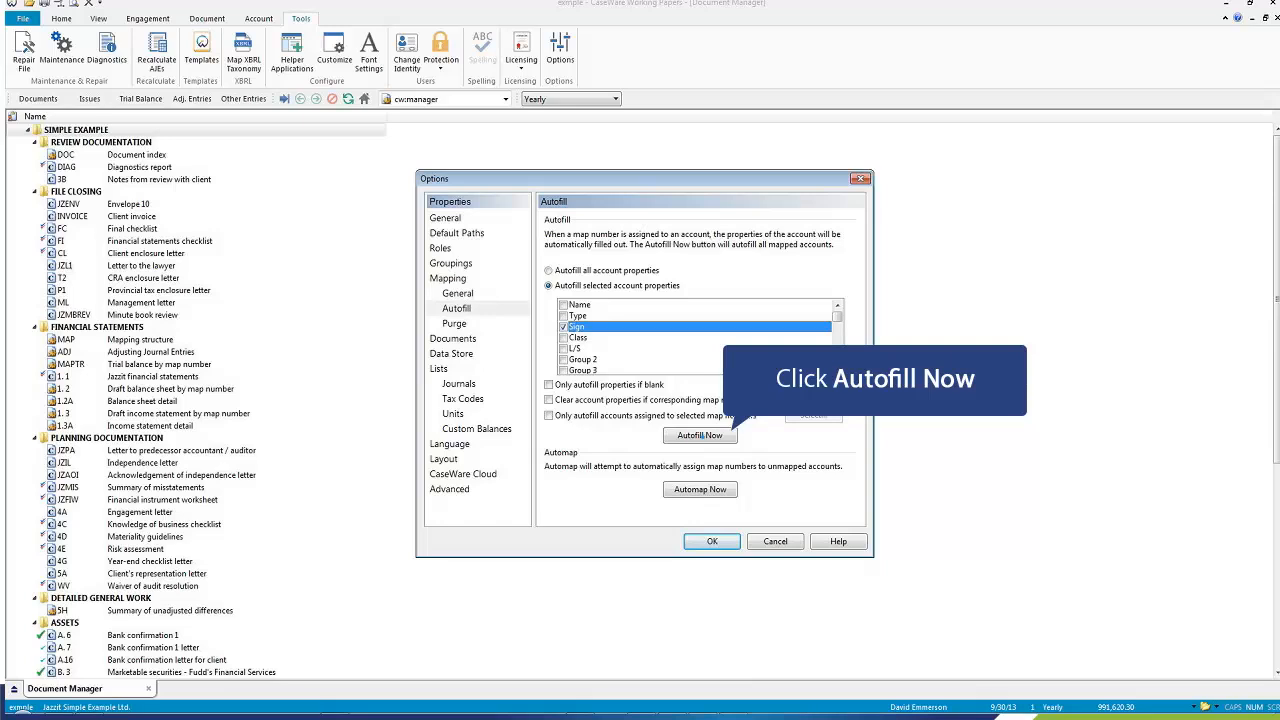
{"action": "left_click", "coordinate": [700, 436]}
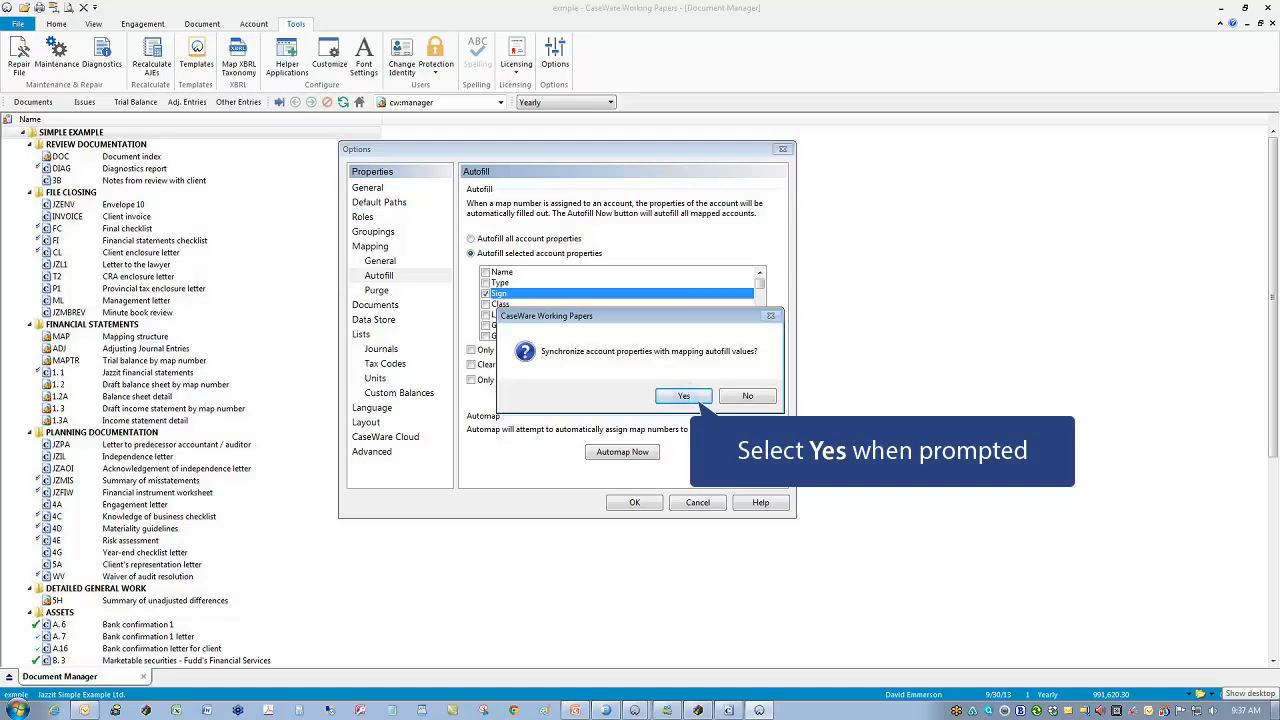
{"action": "left_click", "coordinate": [684, 396]}
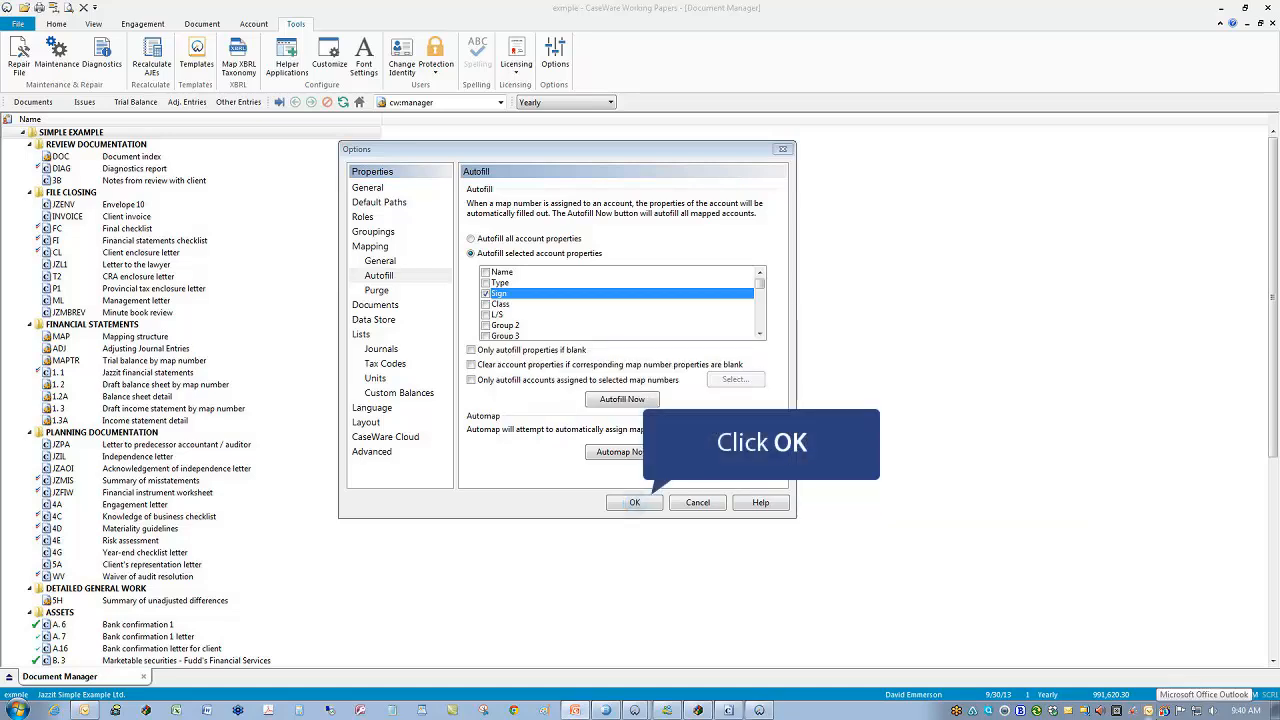
{"action": "left_click", "coordinate": [634, 502]}
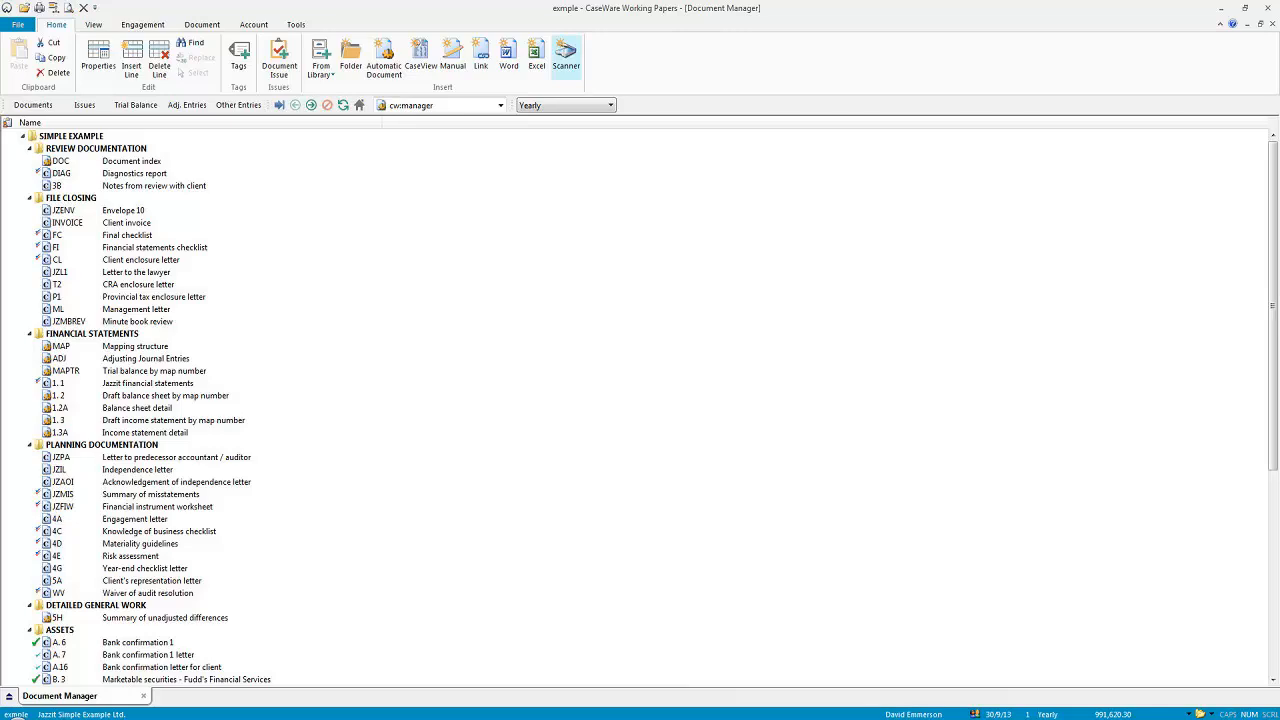